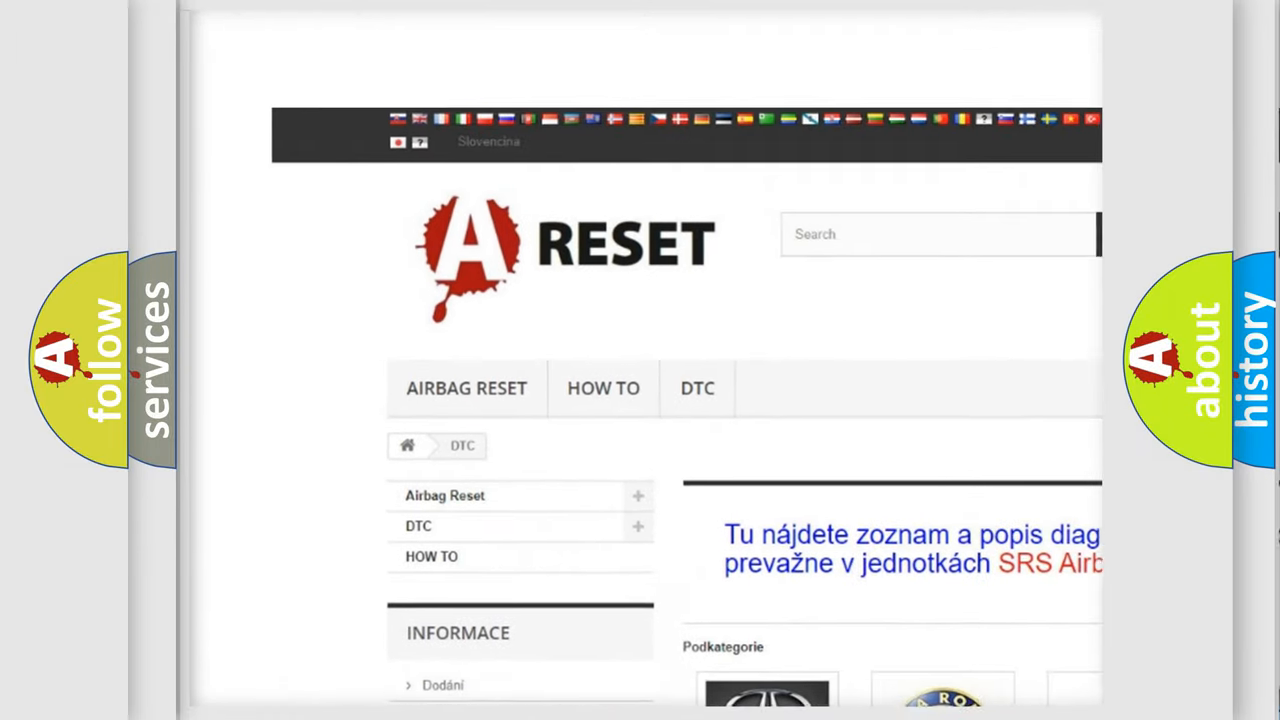
scroll(down, 3)
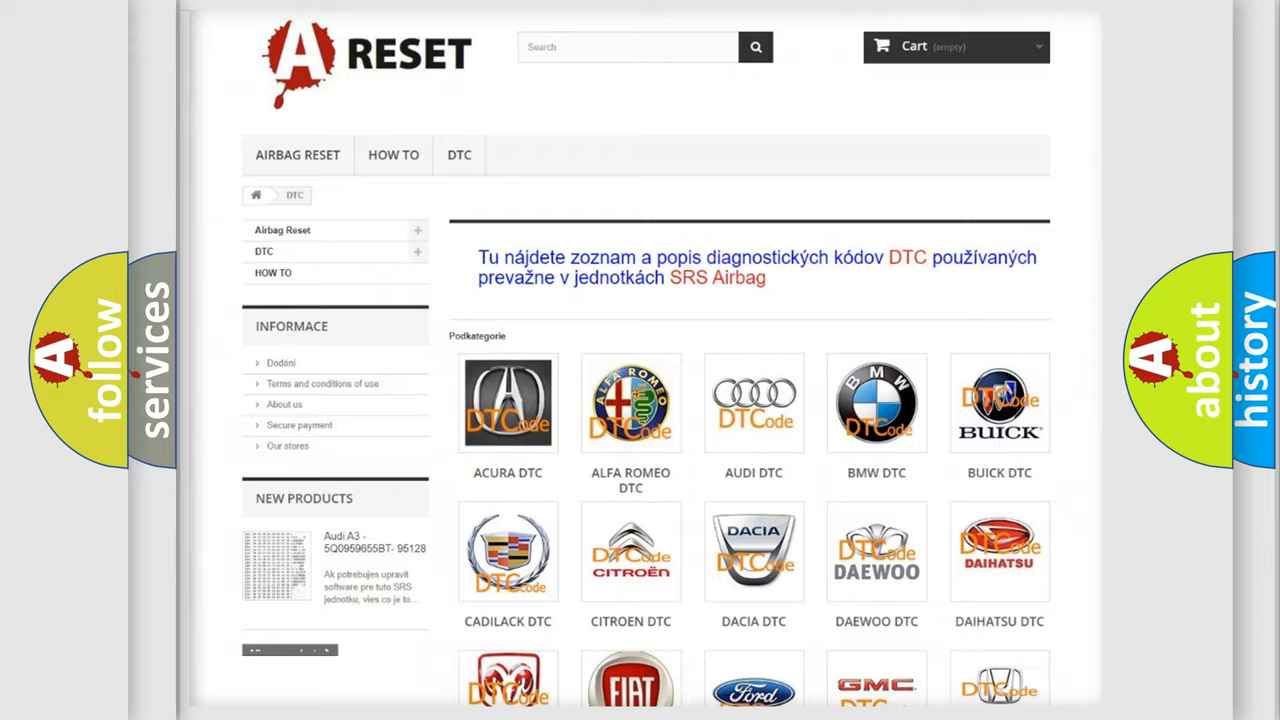
scroll(down, 3)
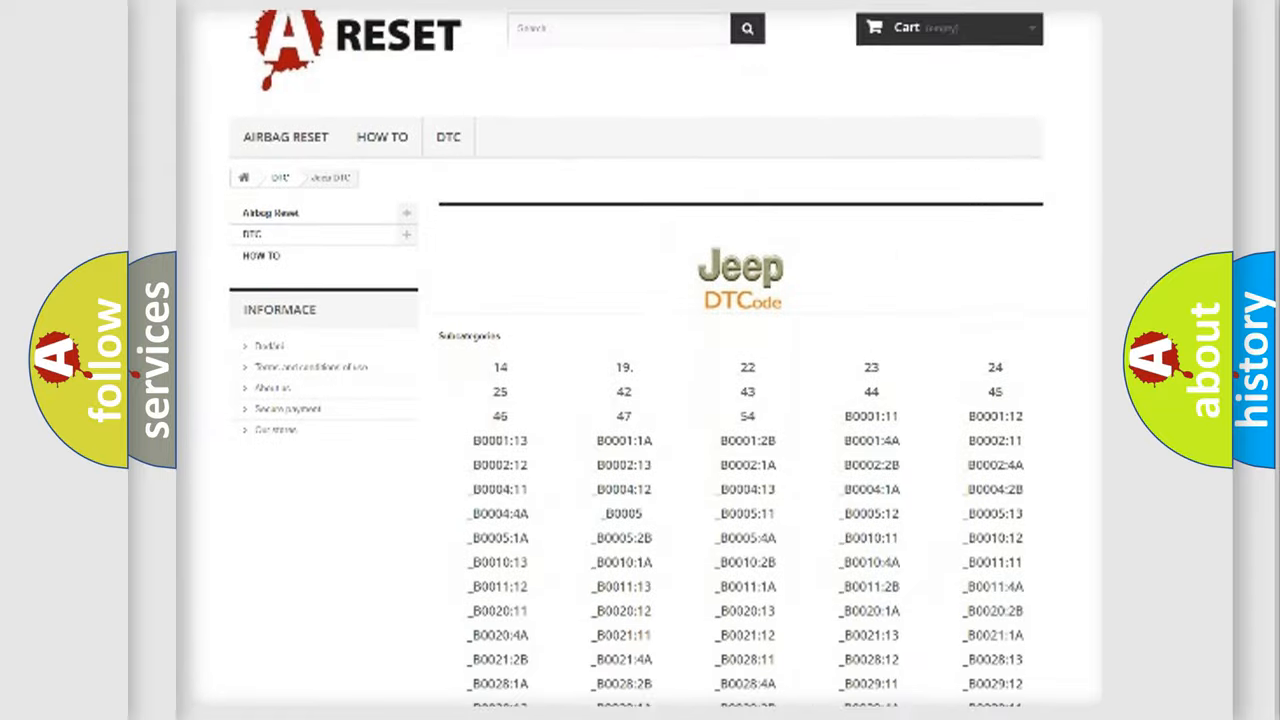
scroll(down, 3)
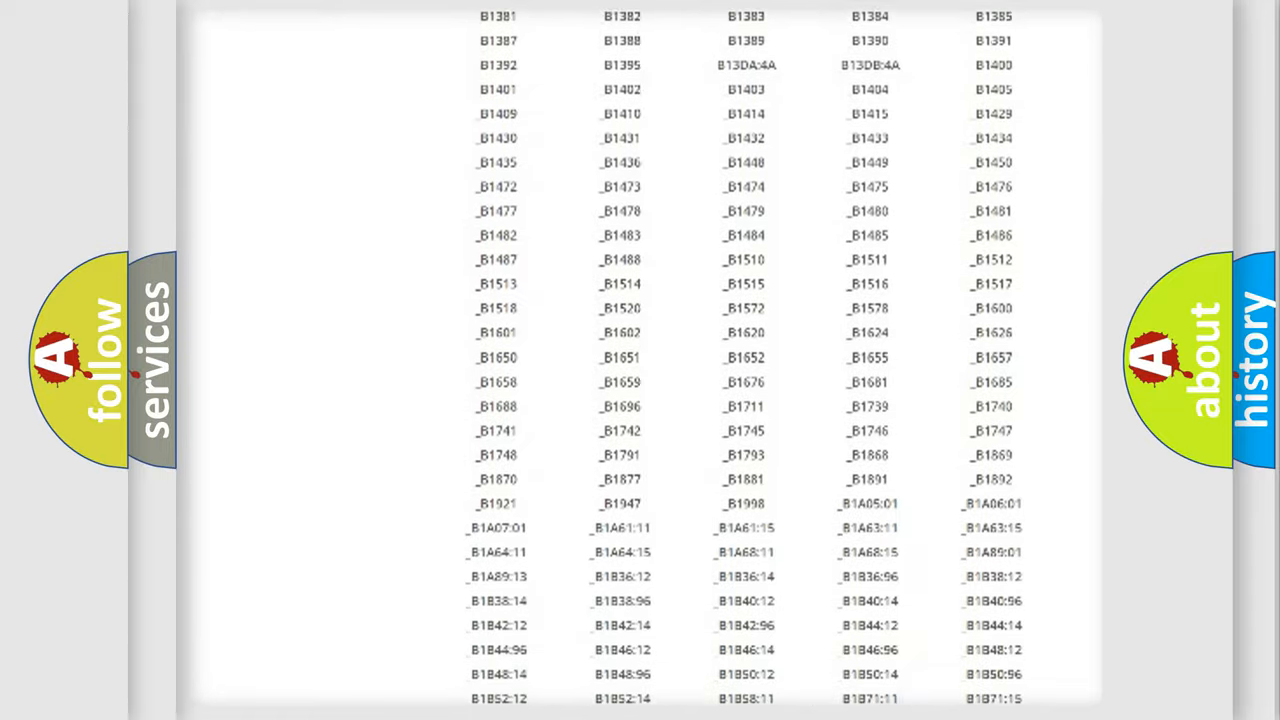